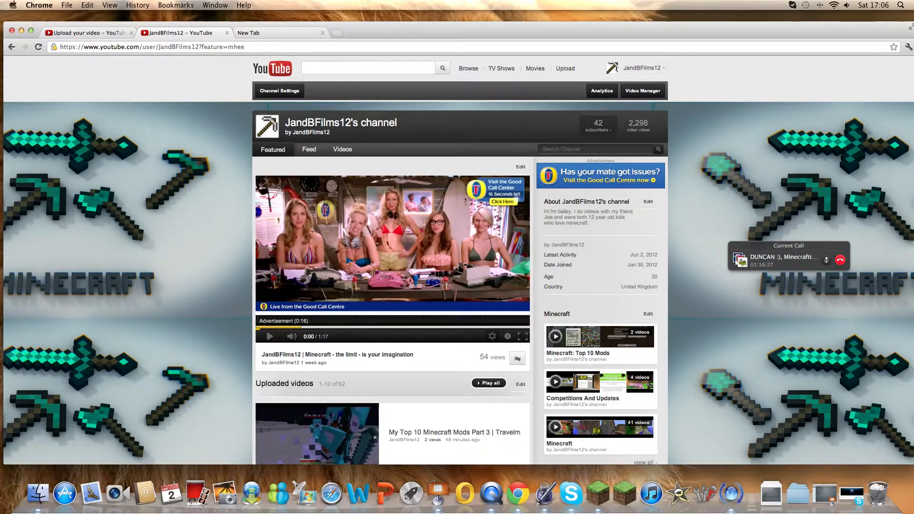
Scroll through the channel's uploaded videos and load 10 more.
scroll("down", 3)
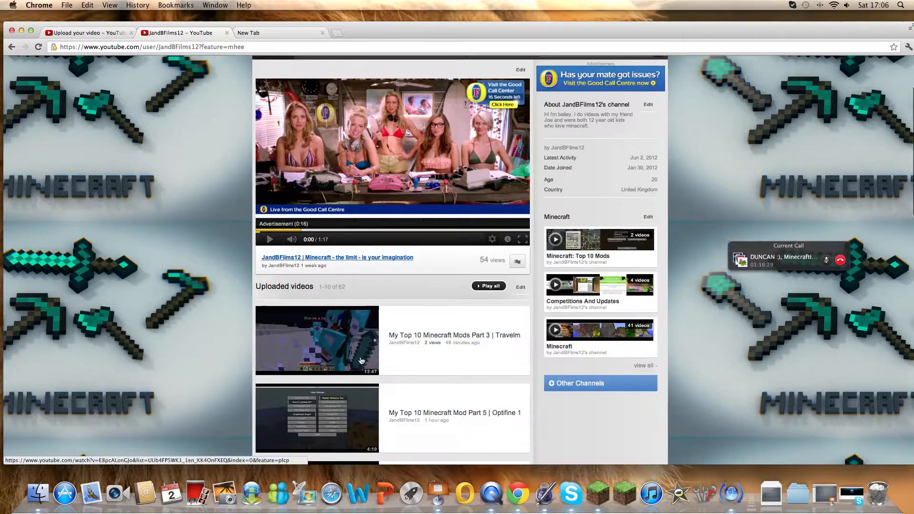
scroll("down", 3)
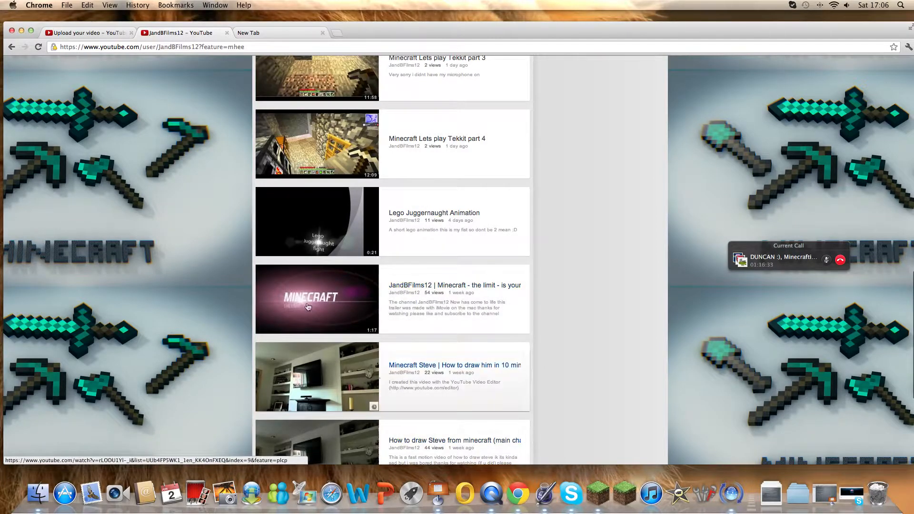
scroll("down", 3)
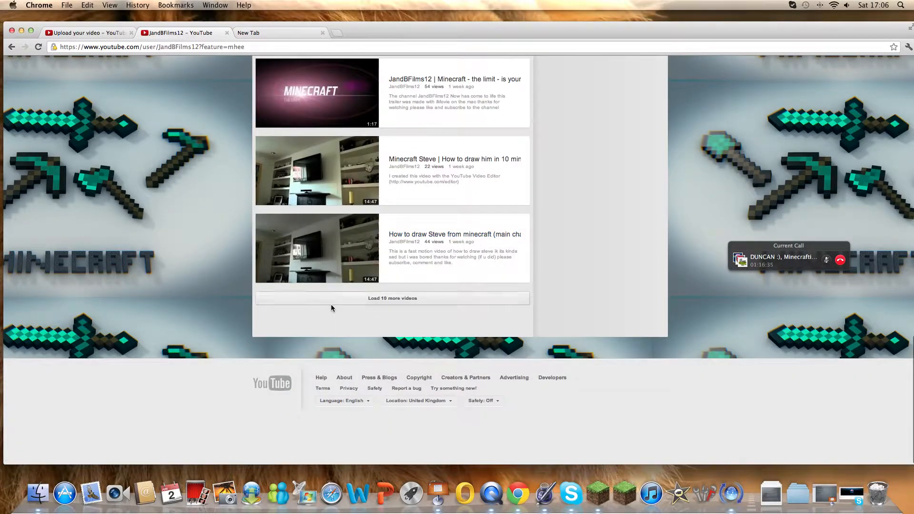
left_click(392, 298)
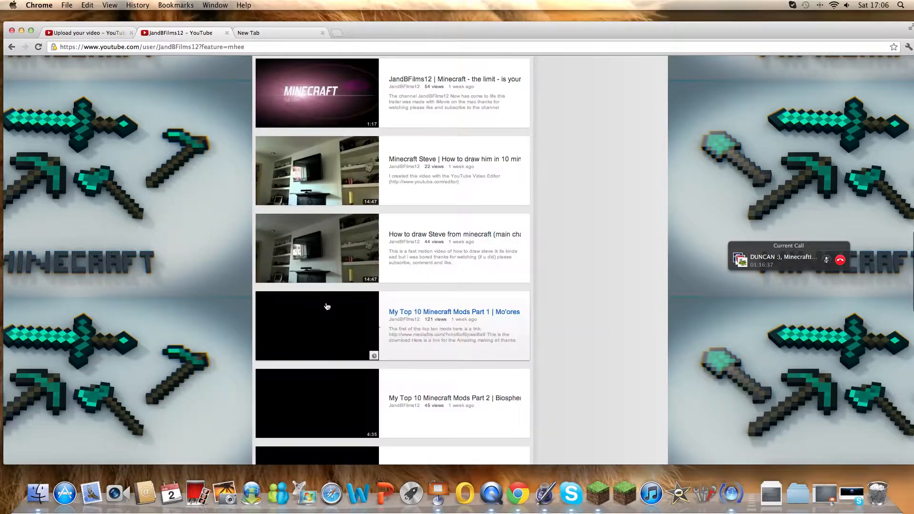
scroll("down", 3)
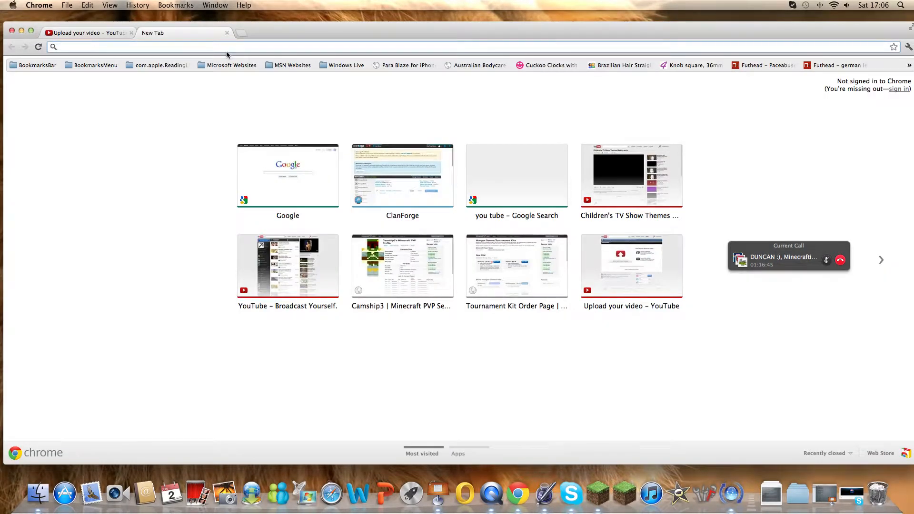
Search Google for 'optifine' and open the [1.2.5] OptiFine HD_B2 forum thread.
type("optifine")
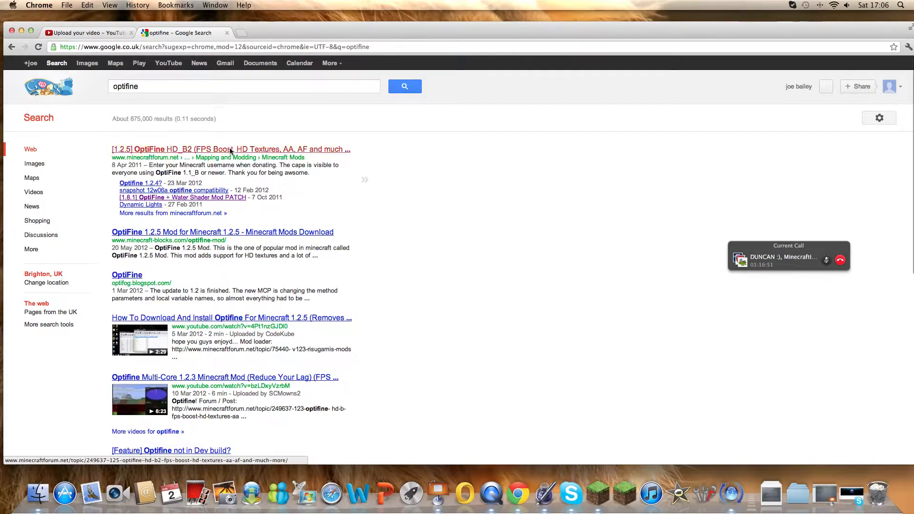
left_click(230, 149)
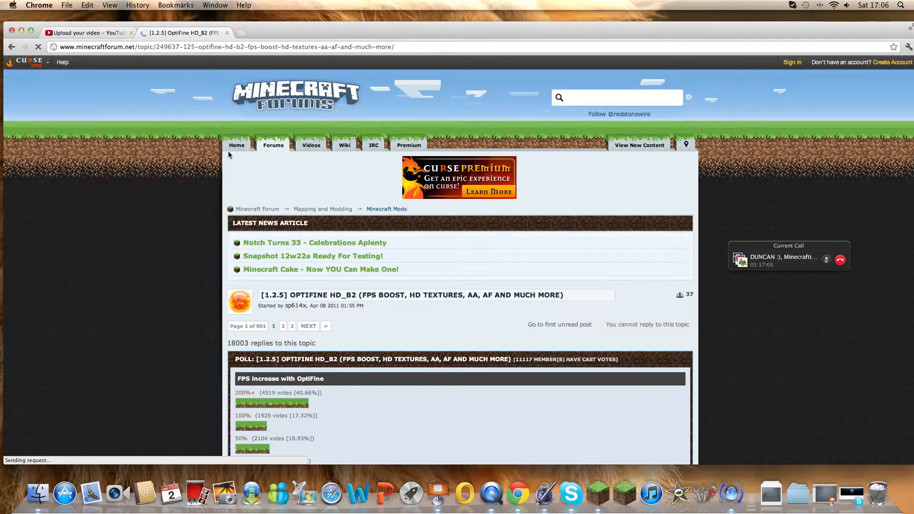
Read down the OptiFine first post and follow its Magic Launcher link.
scroll("down", 3)
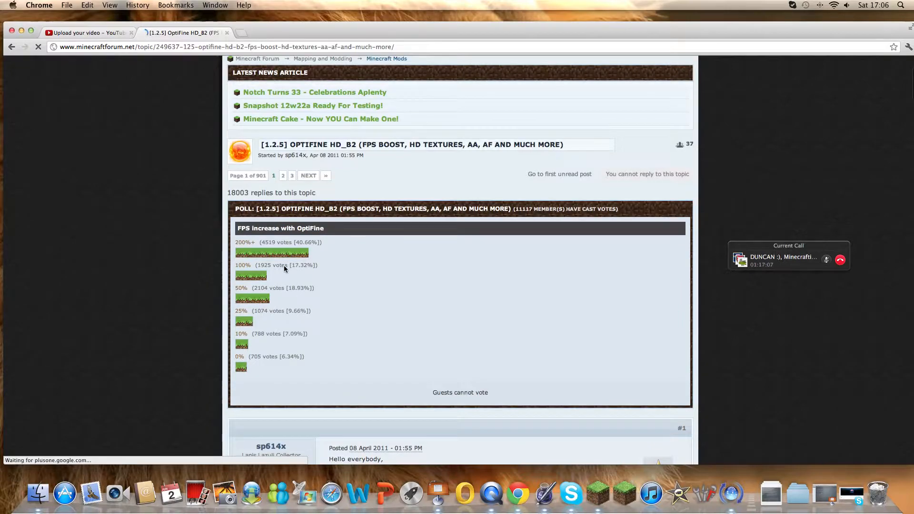
scroll("down", 3)
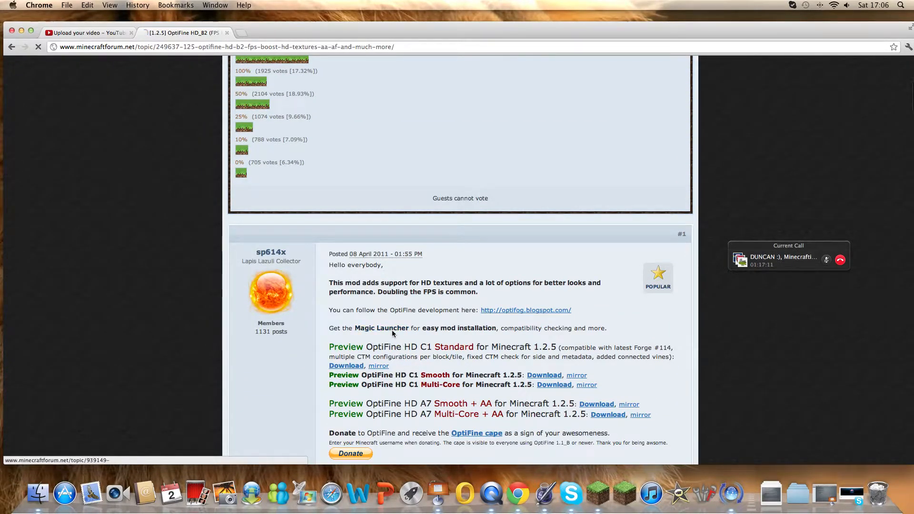
left_click(382, 328)
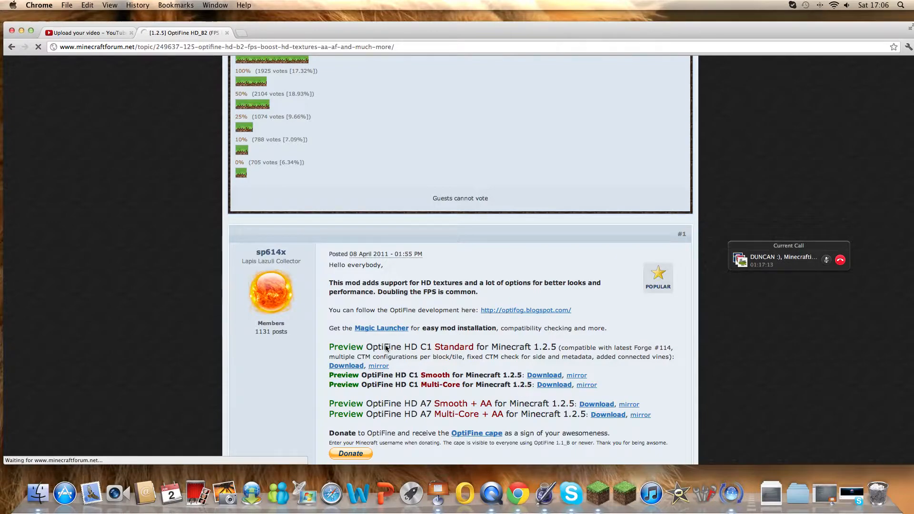
left_click(382, 328)
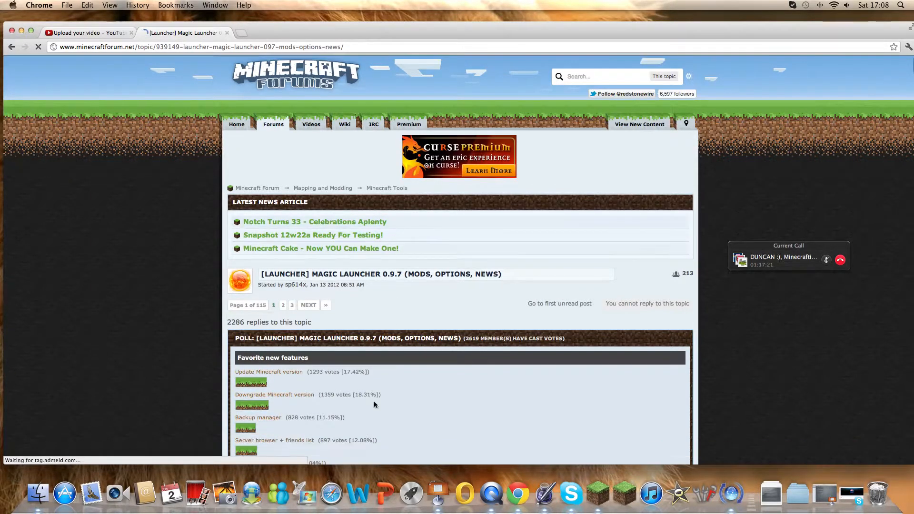
scroll("down", 3)
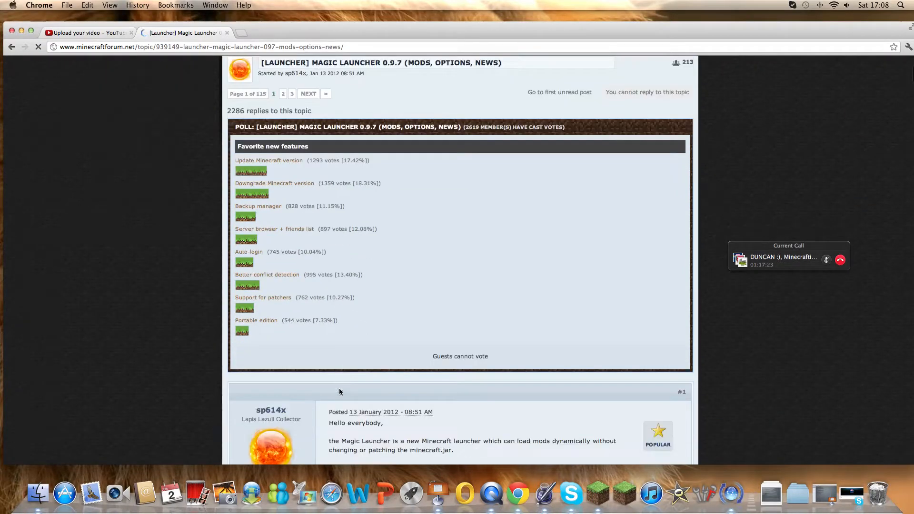
scroll("down", 3)
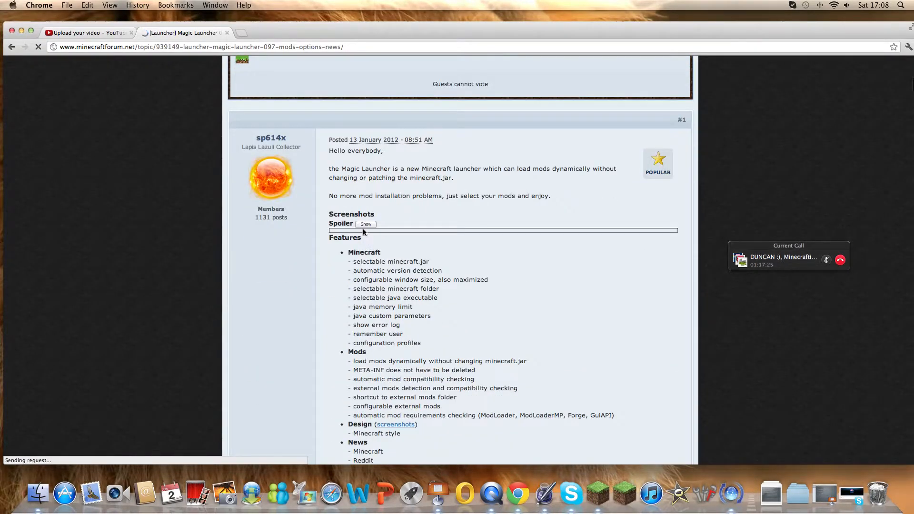
scroll("down", 3)
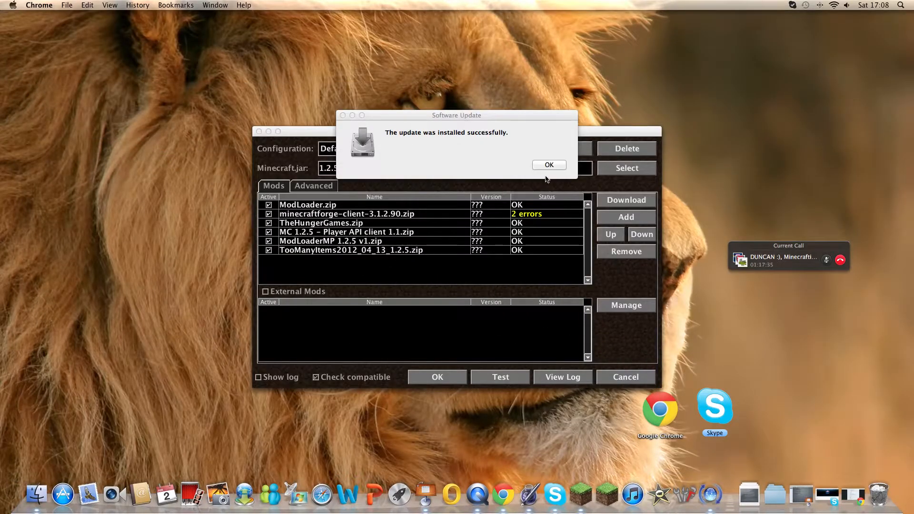
Dismiss the Software Update notice, cancel Setup, and quit Magic Launcher.
left_click(548, 165)
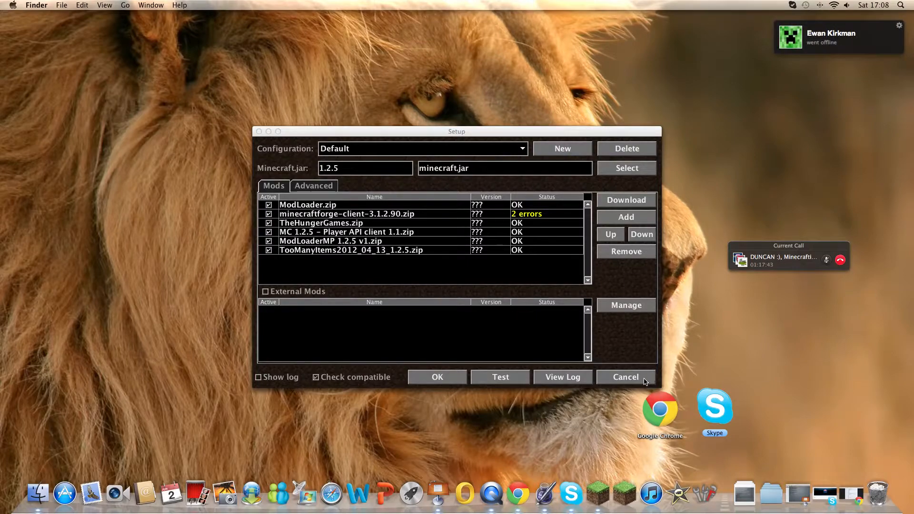
left_click(625, 378)
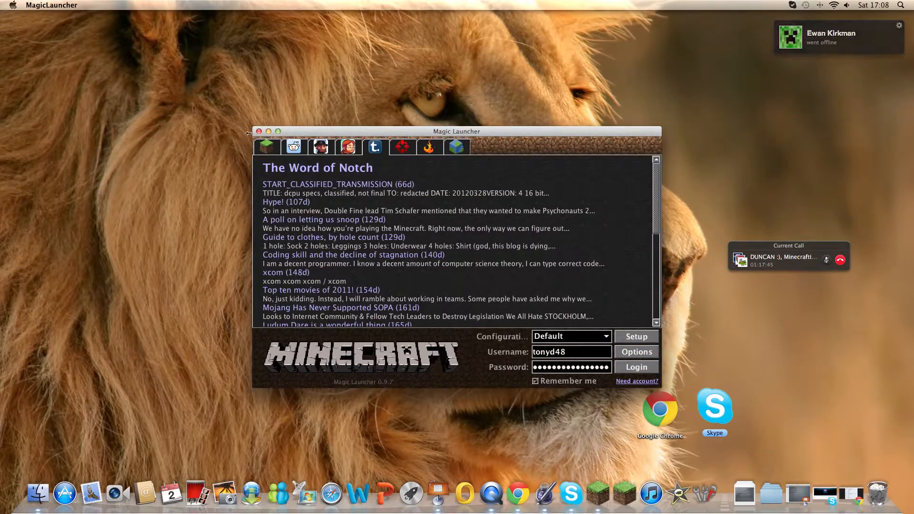
left_click(259, 131)
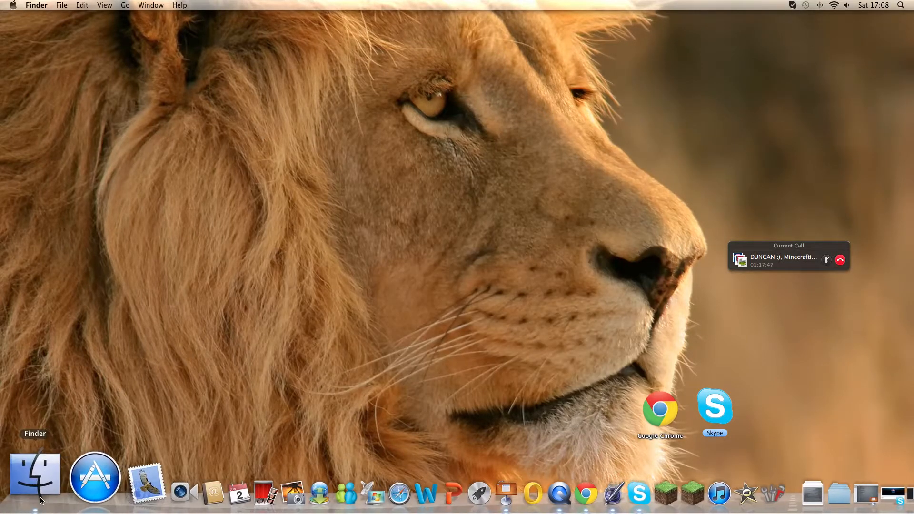
Search Finder for 'magic' and select the MagicLauncher_0.9.7.zip result.
left_click(35, 477)
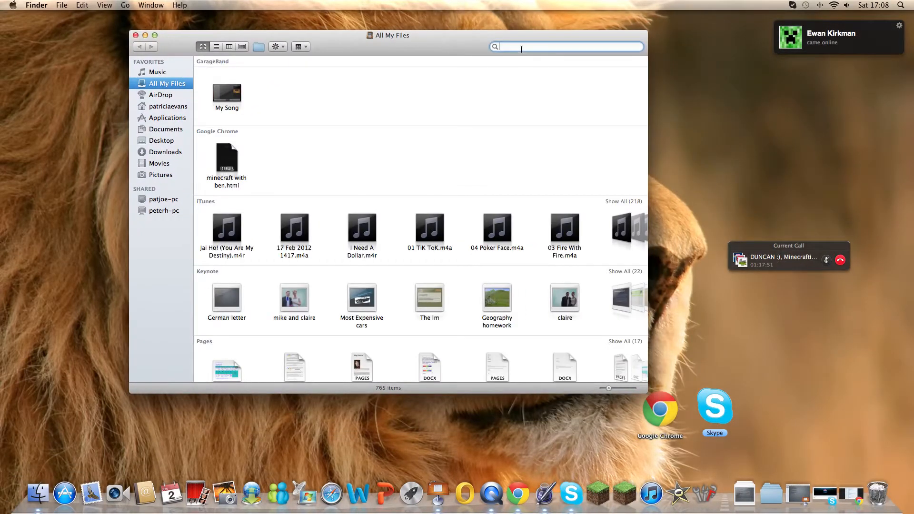
type("magic")
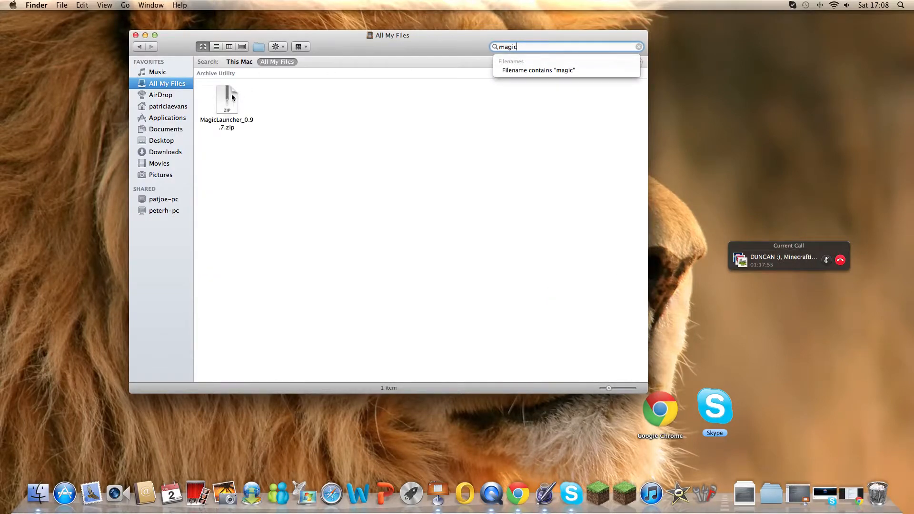
mouse_move(177, 114)
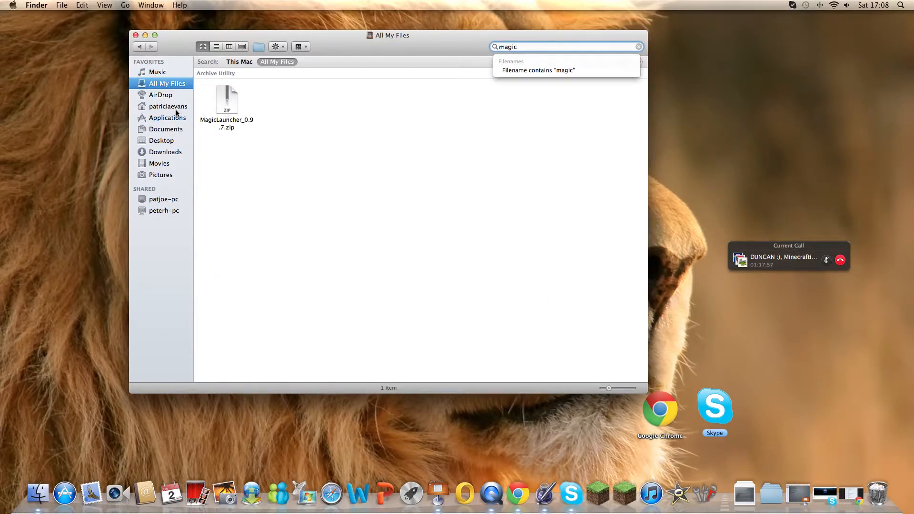
left_click(166, 151)
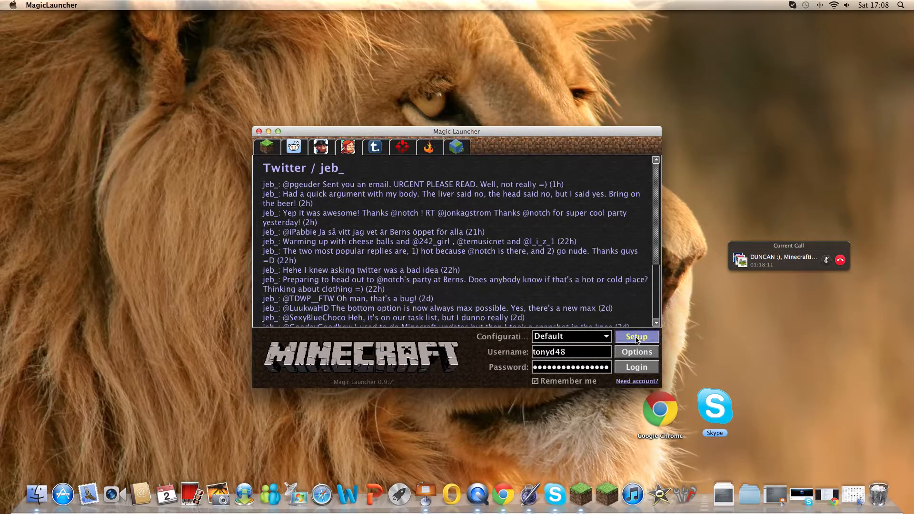
Open Magic Launcher's Setup and start adding a mod file from Downloads.
left_click(636, 337)
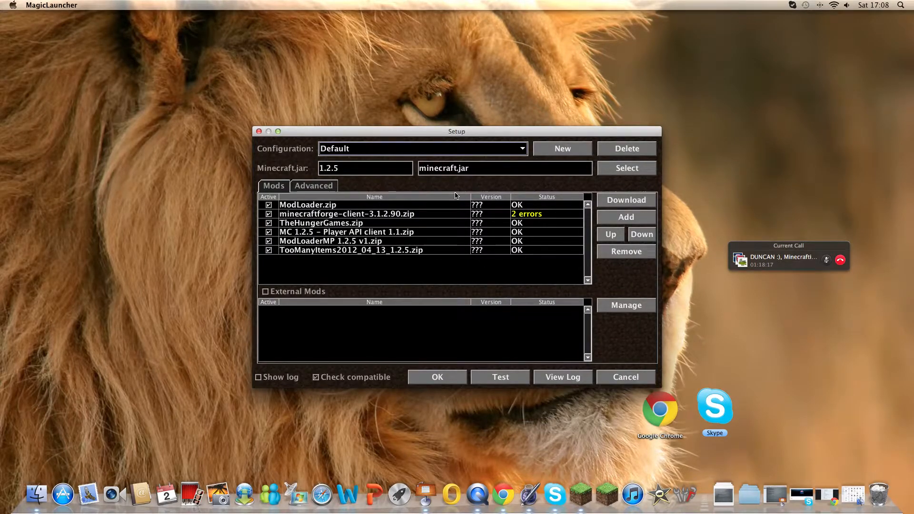
left_click(626, 217)
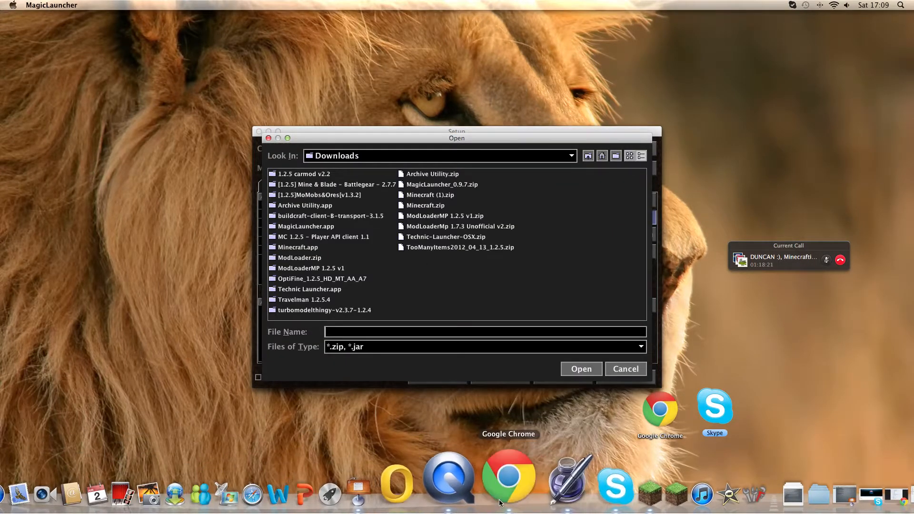
left_click(509, 478)
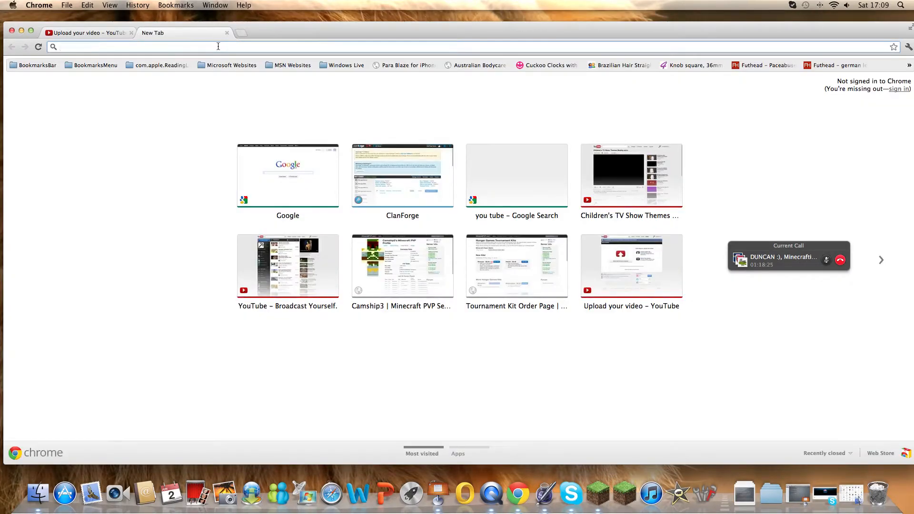
Search Google for 'plane mod' and open the Planes Mod for Minecraft 1.2.5 result.
type("plane mod")
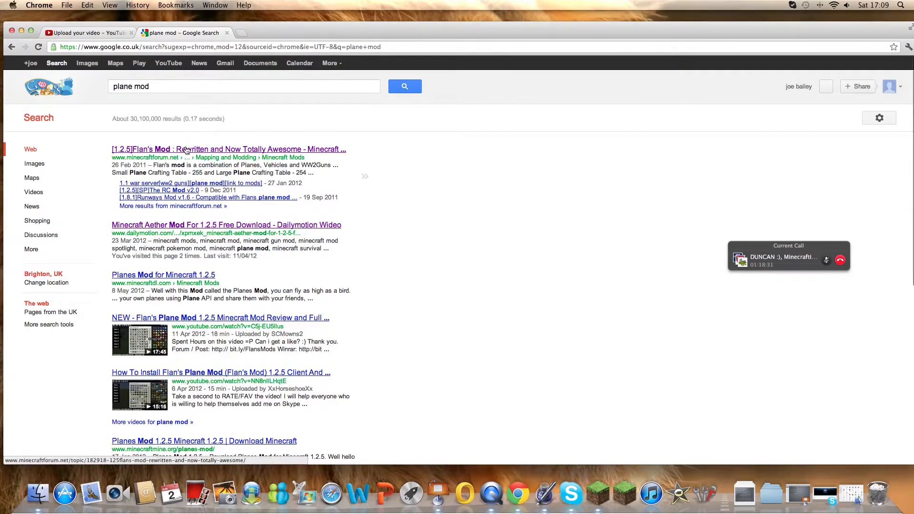
mouse_move(182, 224)
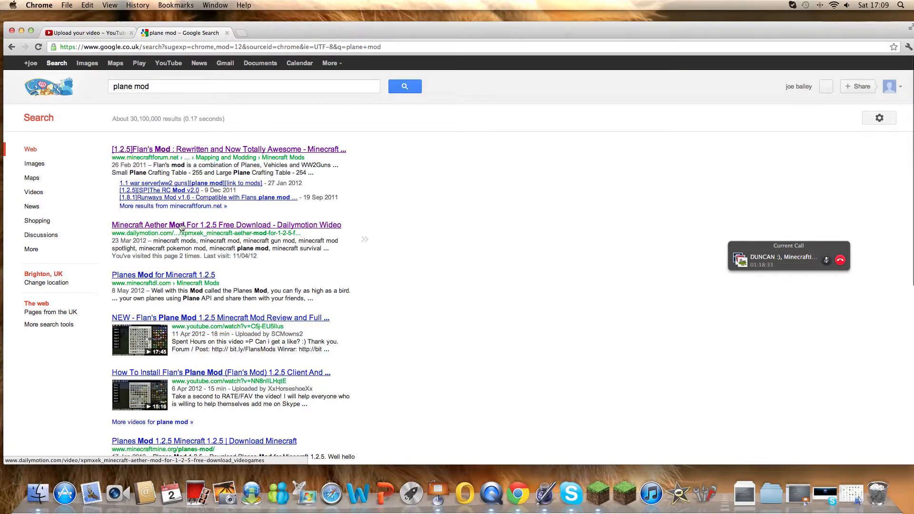
left_click(163, 274)
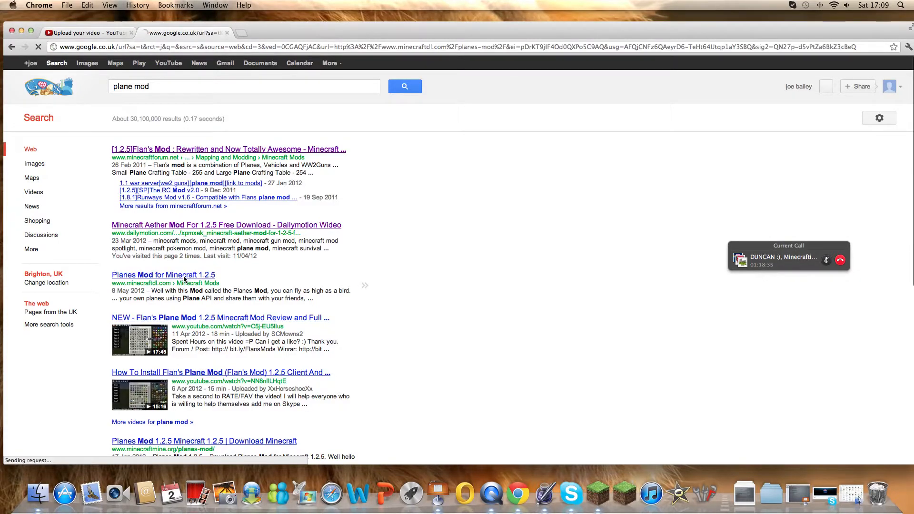
left_click(163, 275)
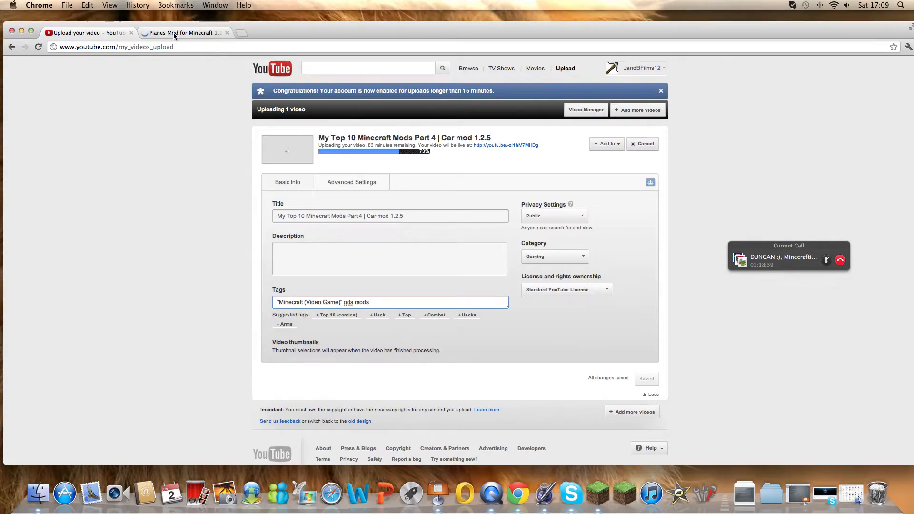
Abandon the loading MinecraftDL Planes Mod page and return to the 'plane mod' results.
left_click(184, 33)
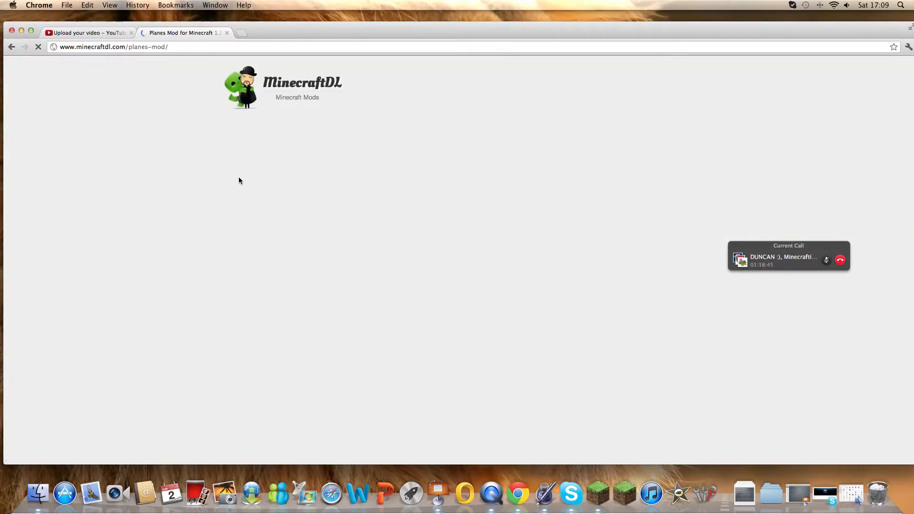
left_click(12, 47)
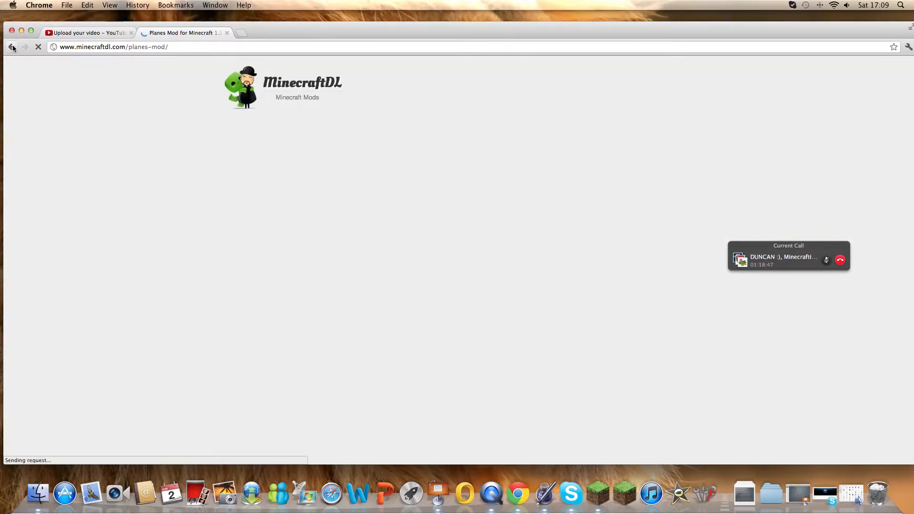
left_click(11, 47)
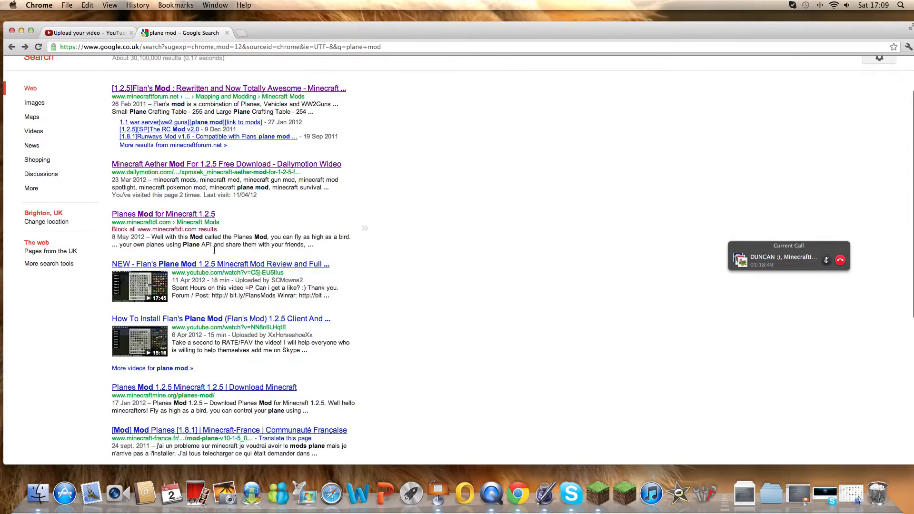
Scroll the results and open the '[1.2.5][SP]The RC Mod v2.0' forum thread.
scroll("down", 3)
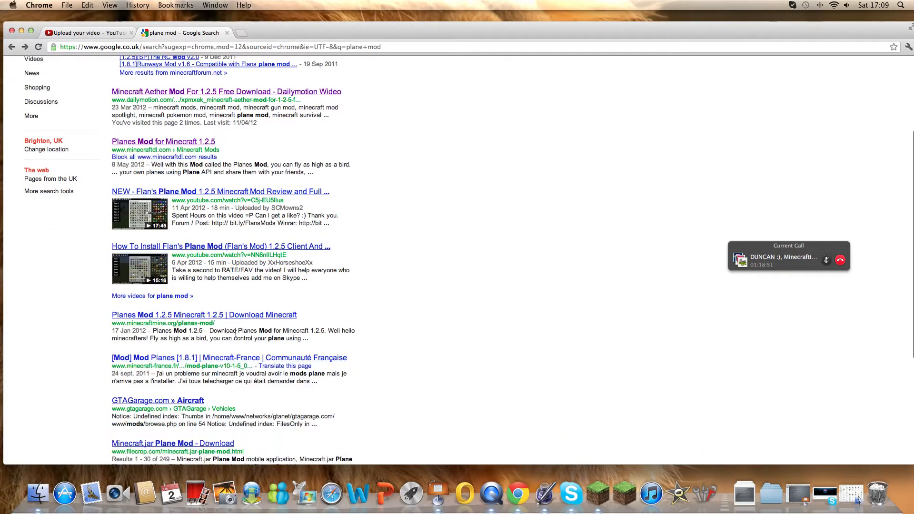
scroll("down", 3)
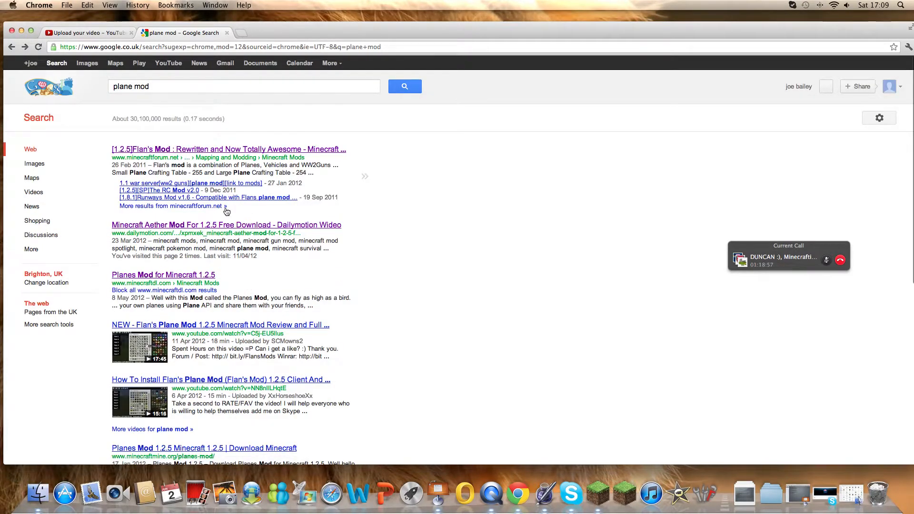
mouse_move(207, 182)
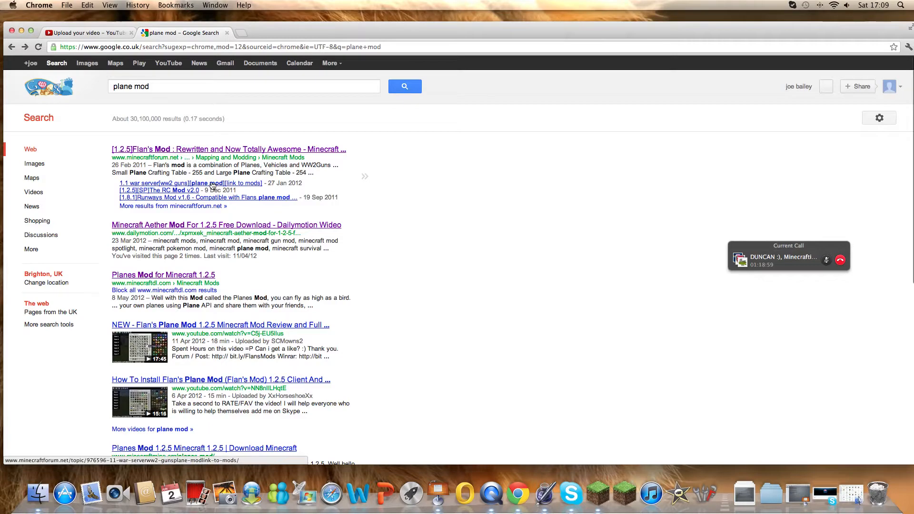
left_click(155, 190)
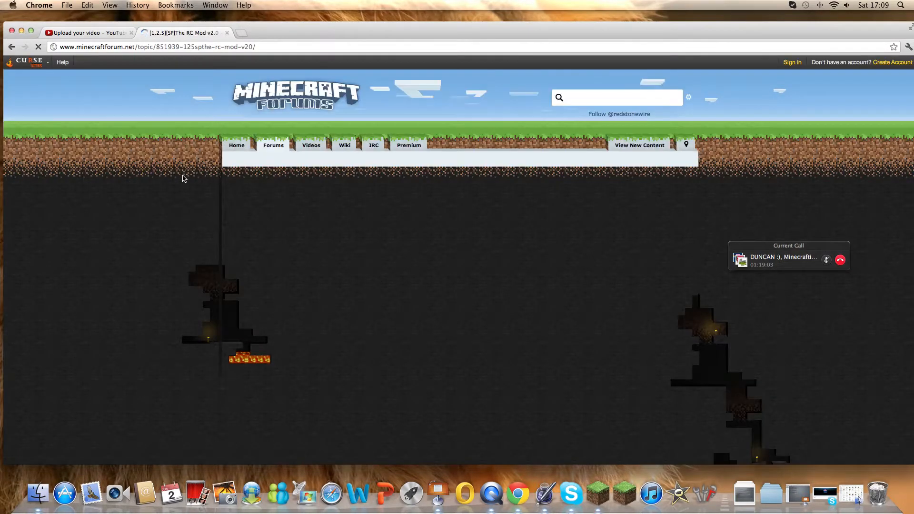
mouse_move(415, 234)
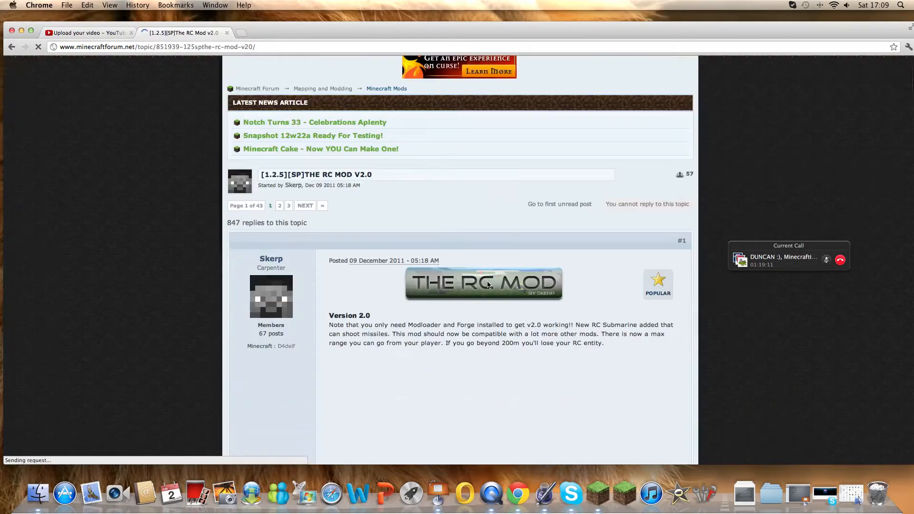
Scroll the forum post to its download links and open 'Version 2.0[1.2.5]'.
scroll("down", 3)
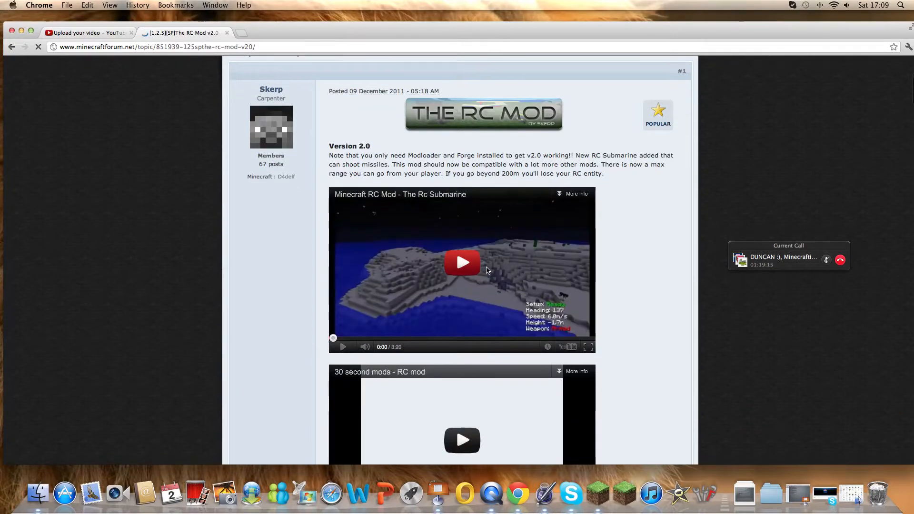
scroll("down", 3)
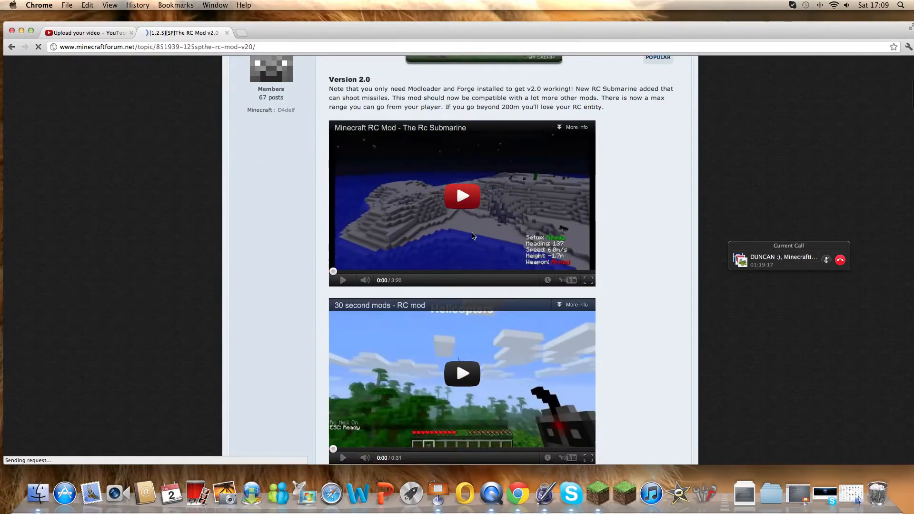
scroll("down", 3)
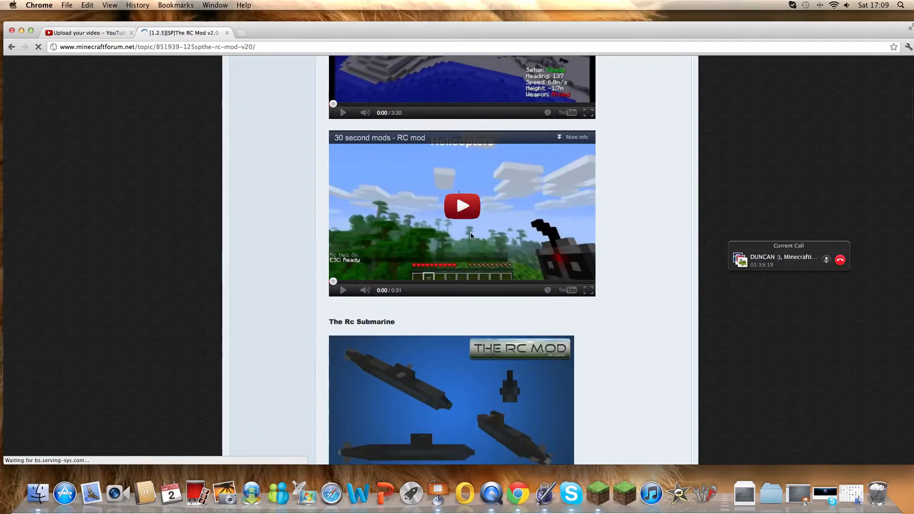
scroll("down", 3)
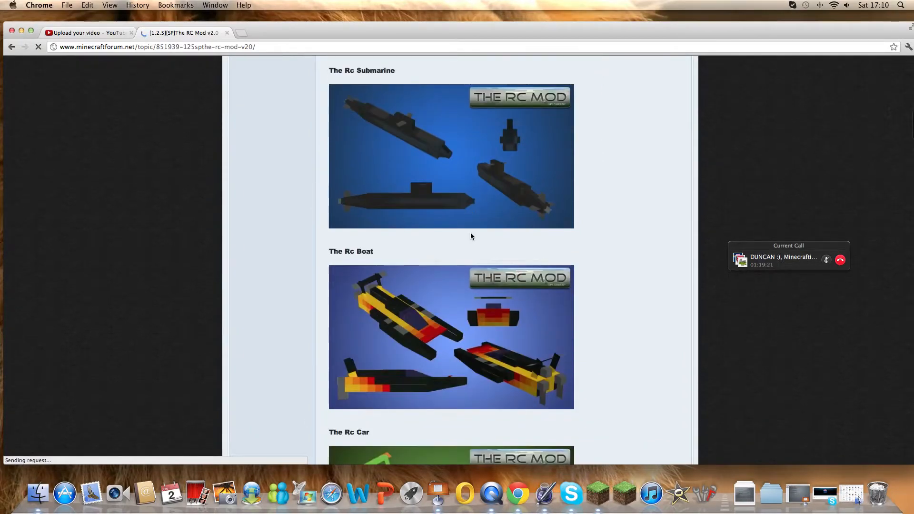
scroll("down", 3)
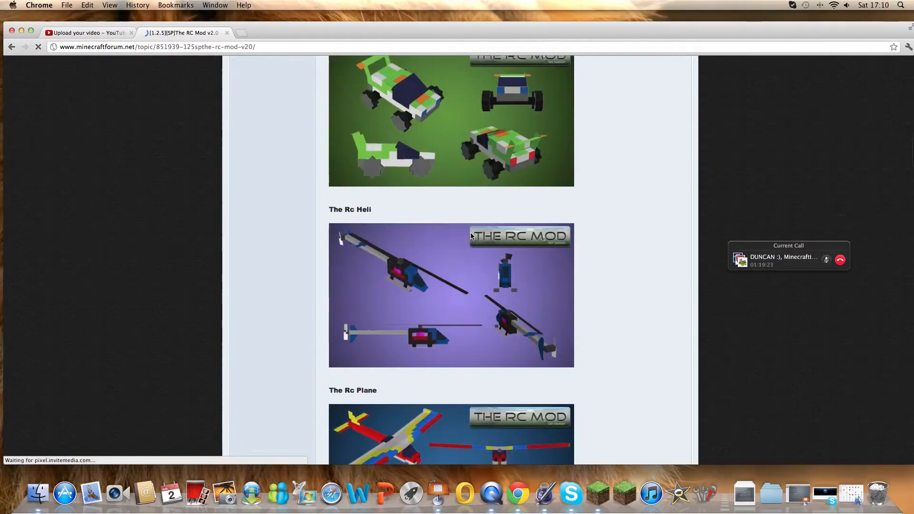
scroll("down", 3)
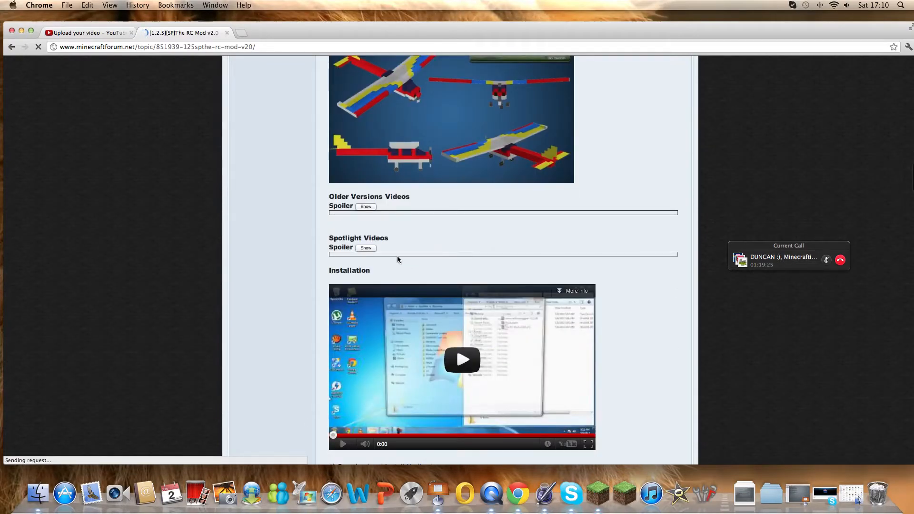
scroll("down", 3)
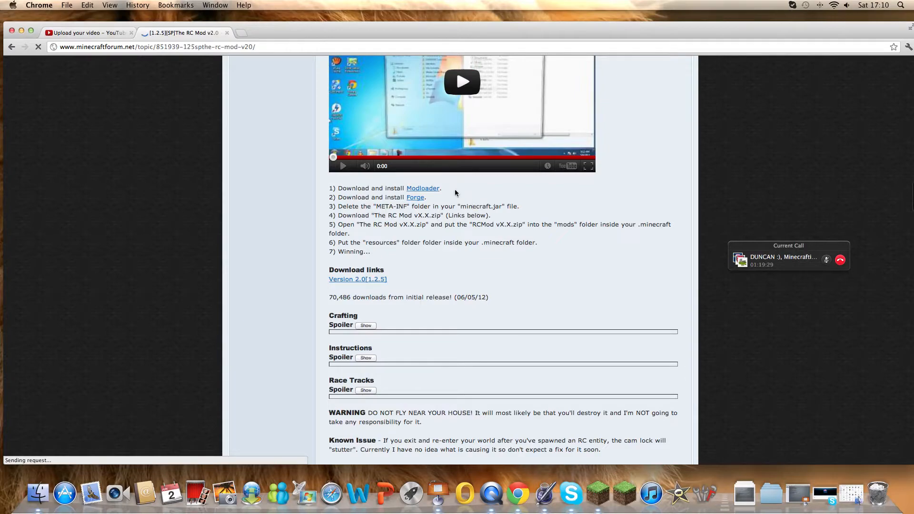
mouse_move(454, 273)
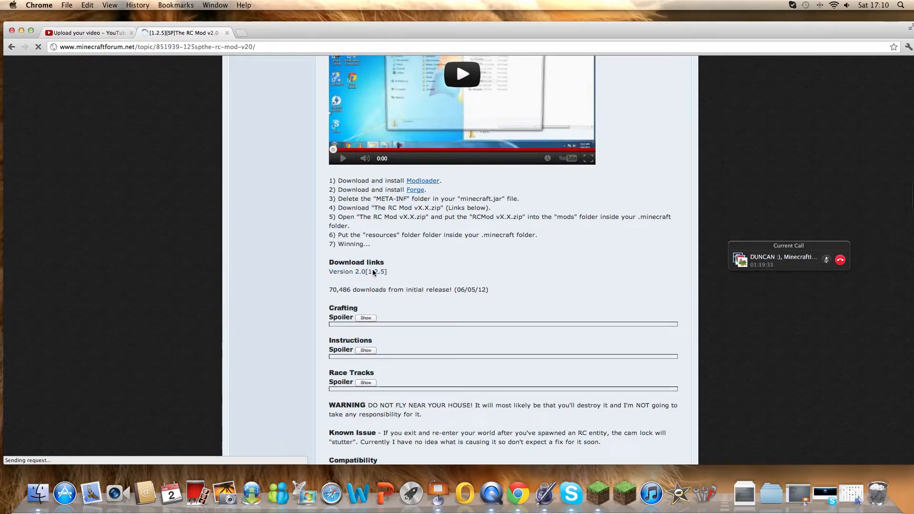
left_click(357, 272)
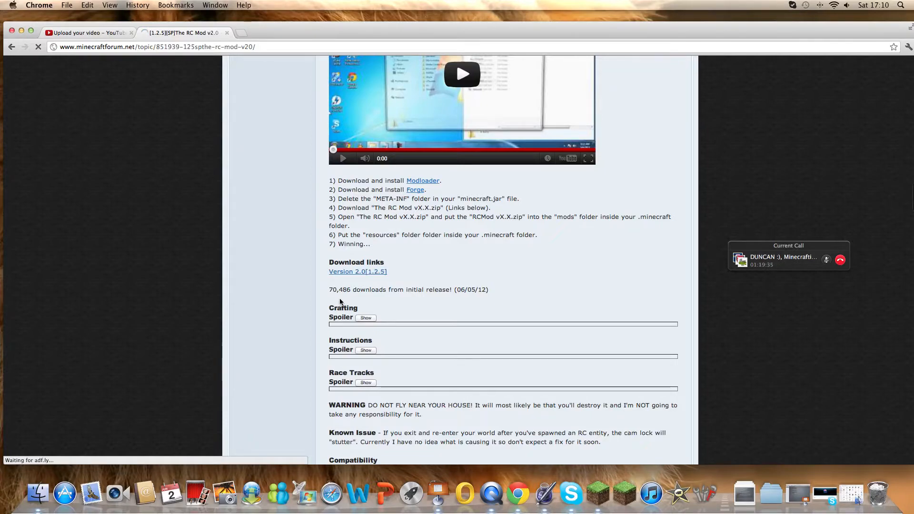
Follow the RC Mod download link again and skip the adf.ly ad to reach MediaFire.
left_click(358, 272)
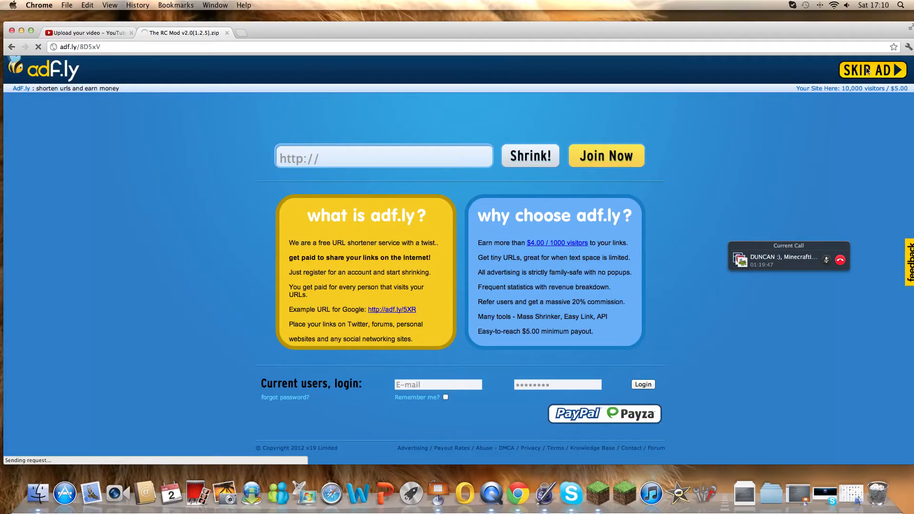
mouse_move(811, 95)
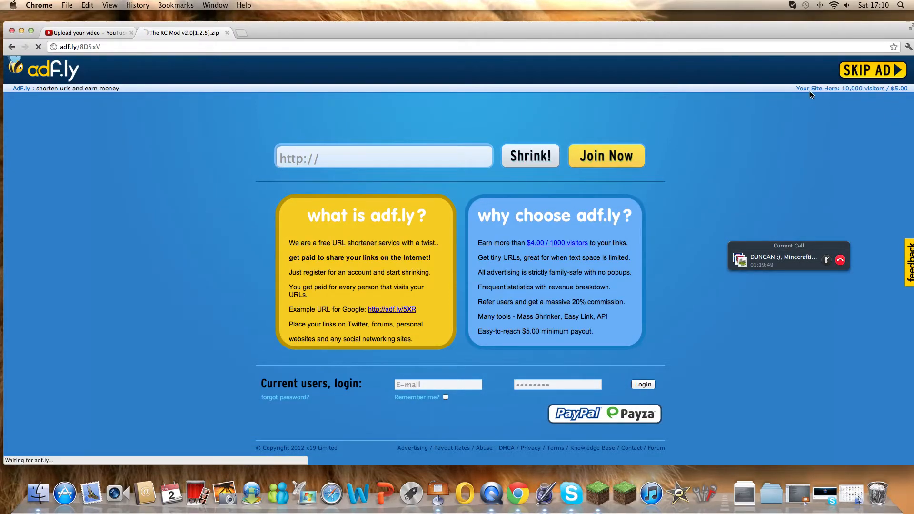
left_click(871, 69)
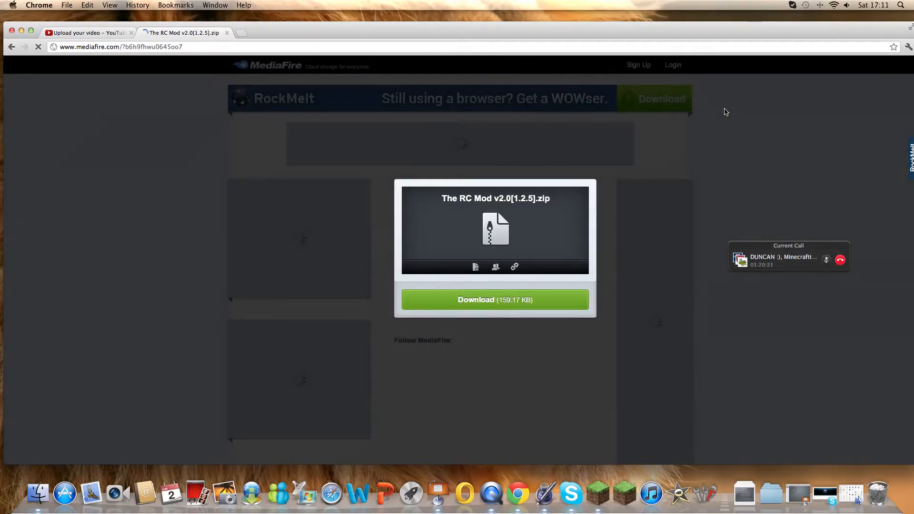
Download The RC Mod v2.0[1.2.5].zip (159.17 KB) from MediaFire.
left_click(496, 300)
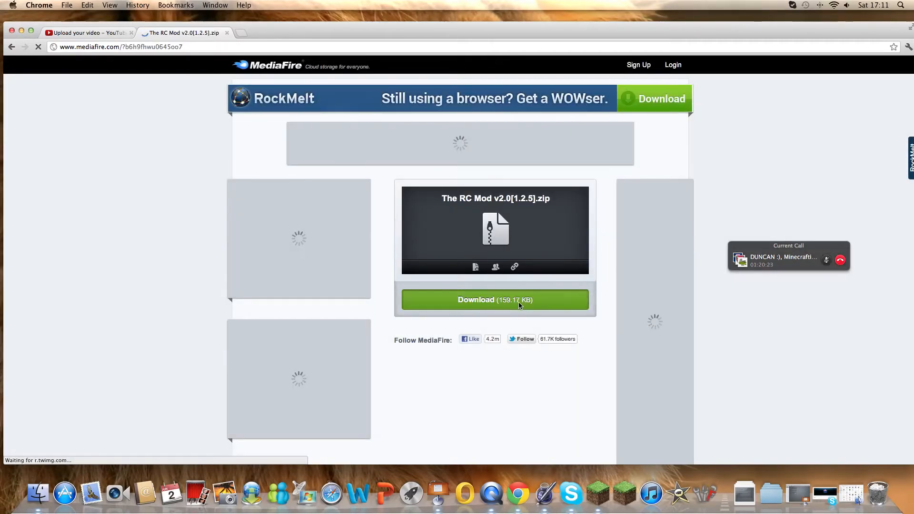
left_click(495, 299)
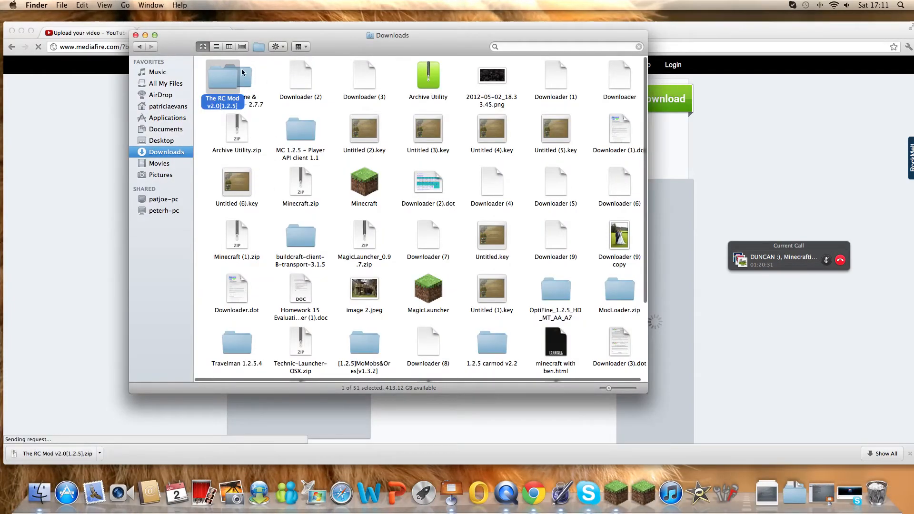
Move The RC Mod v2.0[1.2.5] from Downloads into the Finder home folder.
scroll("down", 3)
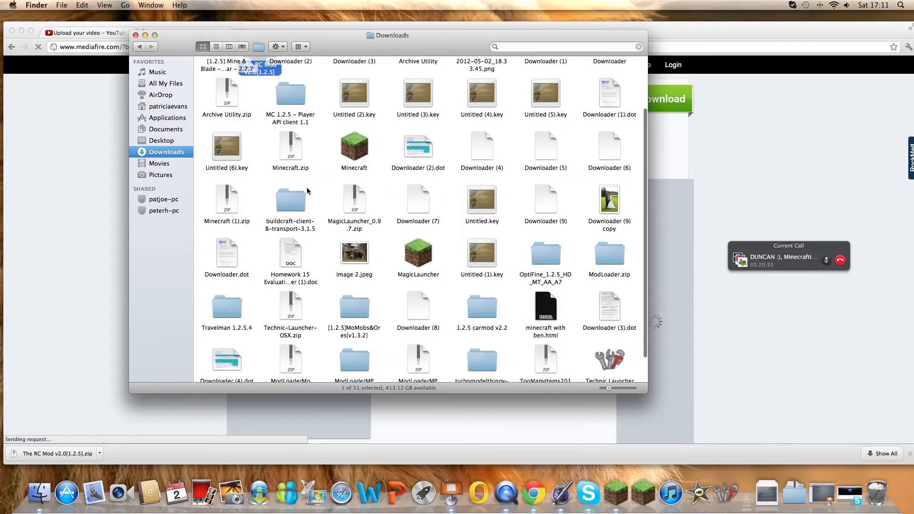
scroll("down", 3)
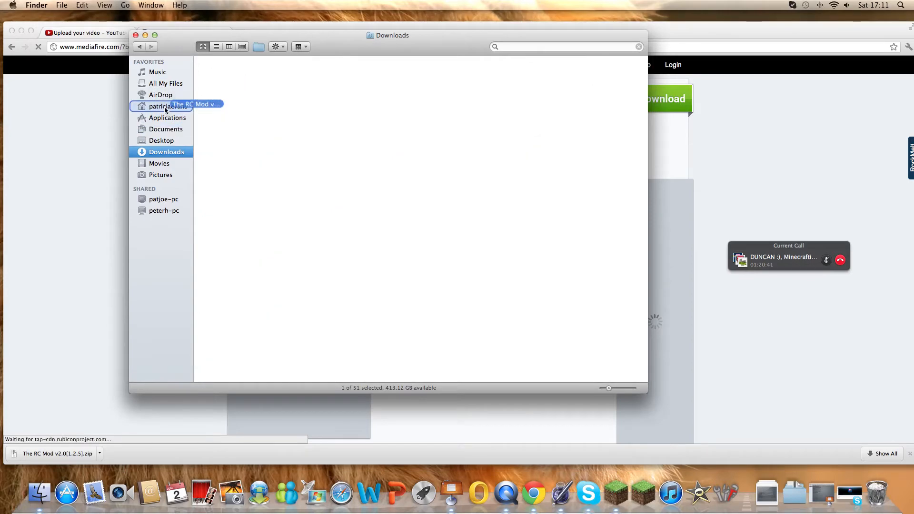
left_click(160, 106)
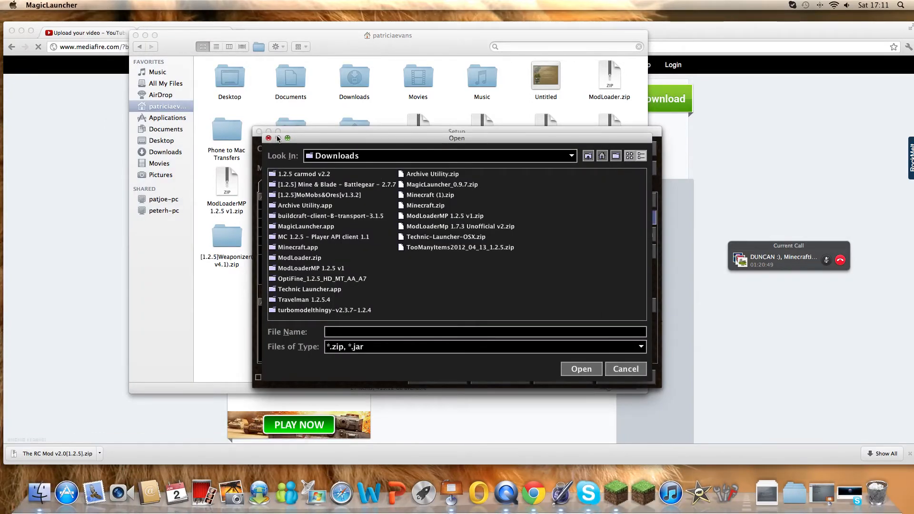
Restart adding a mod and browse to the home folder in the file picker.
left_click(626, 369)
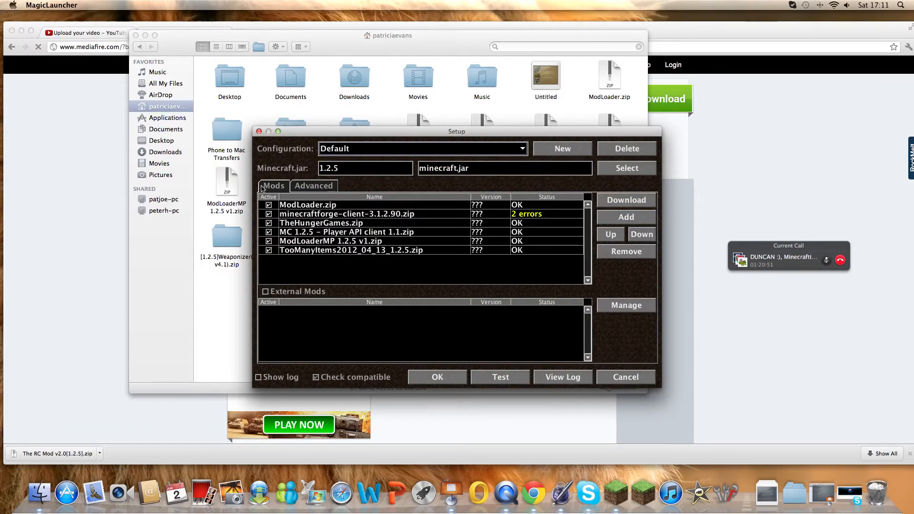
left_click(626, 218)
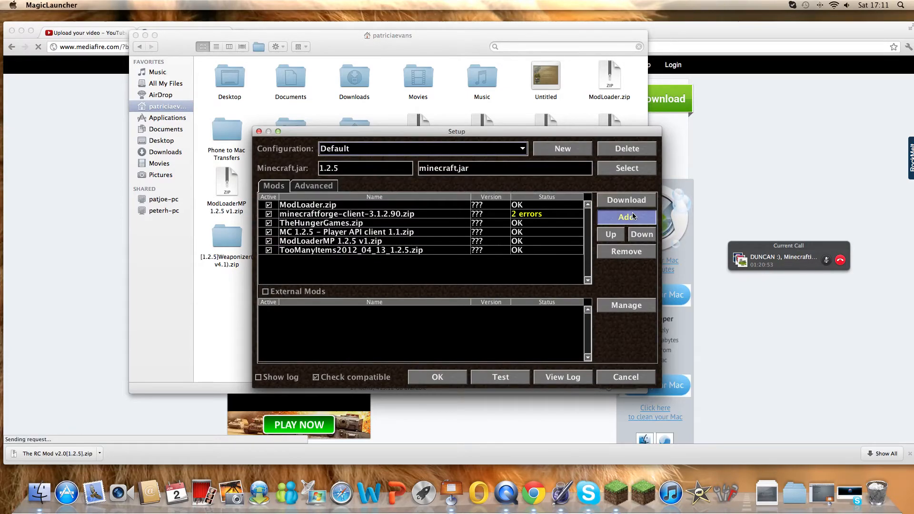
left_click(626, 217)
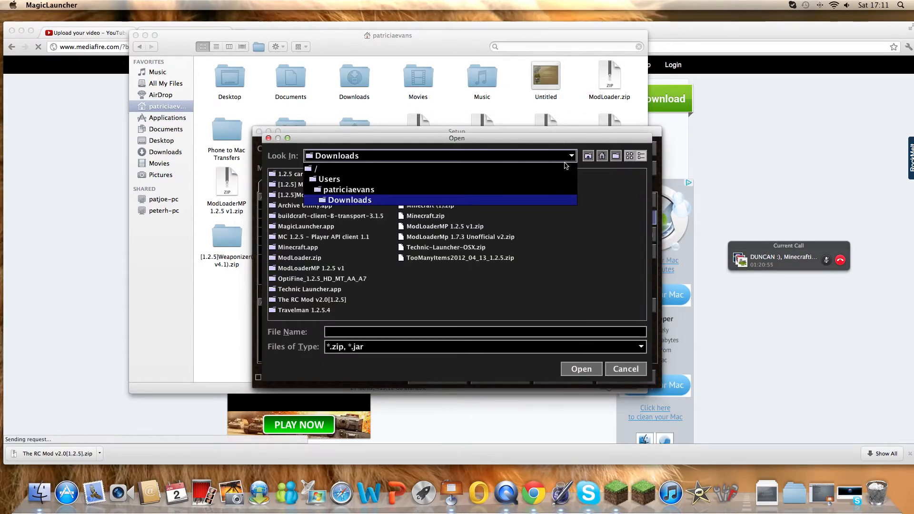
left_click(348, 190)
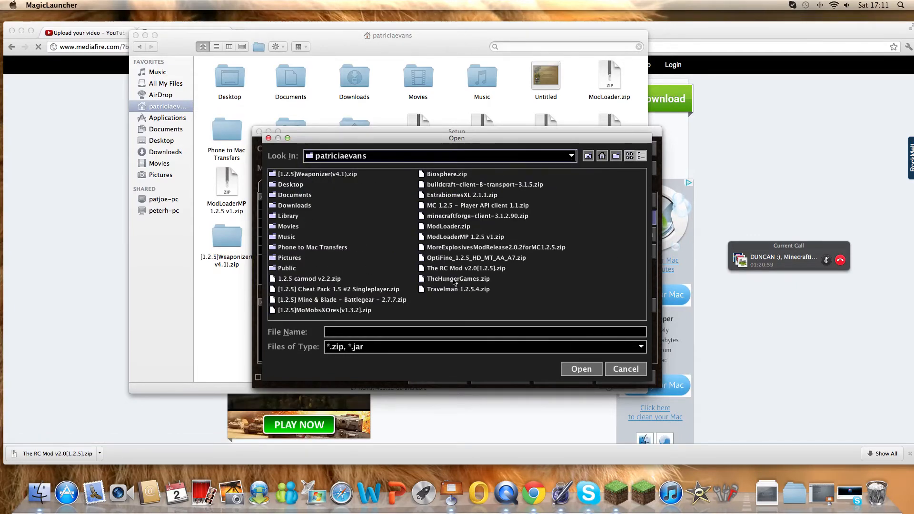
Add The RC Mod v2.0[1.2.5].zip to the Setup mod list.
left_click(625, 368)
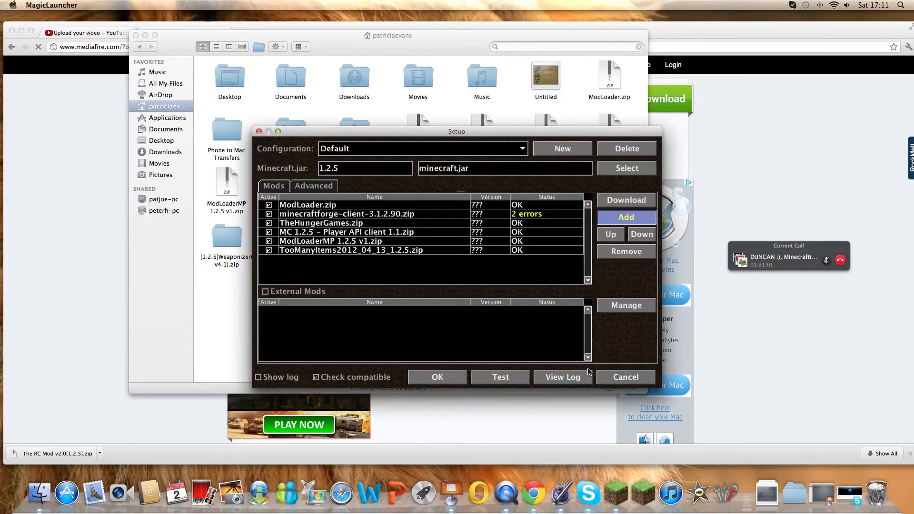
left_click(626, 217)
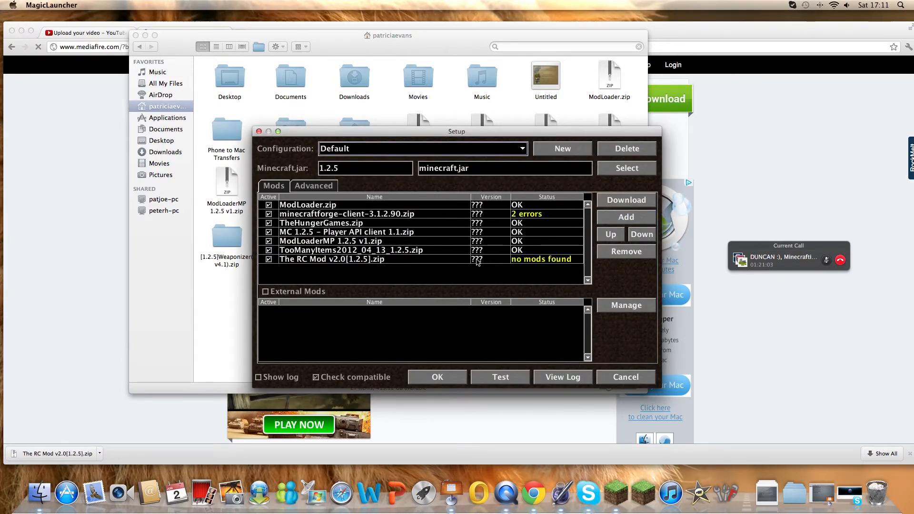
mouse_move(489, 273)
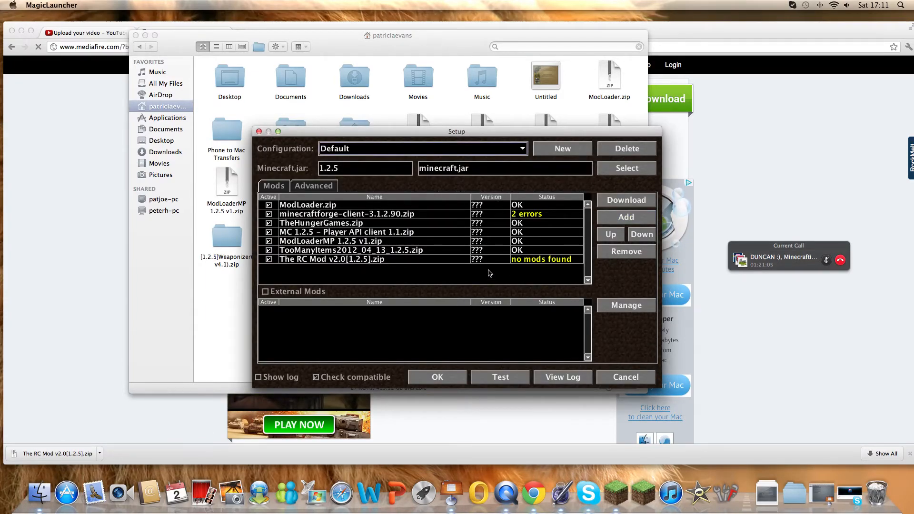
left_click(500, 377)
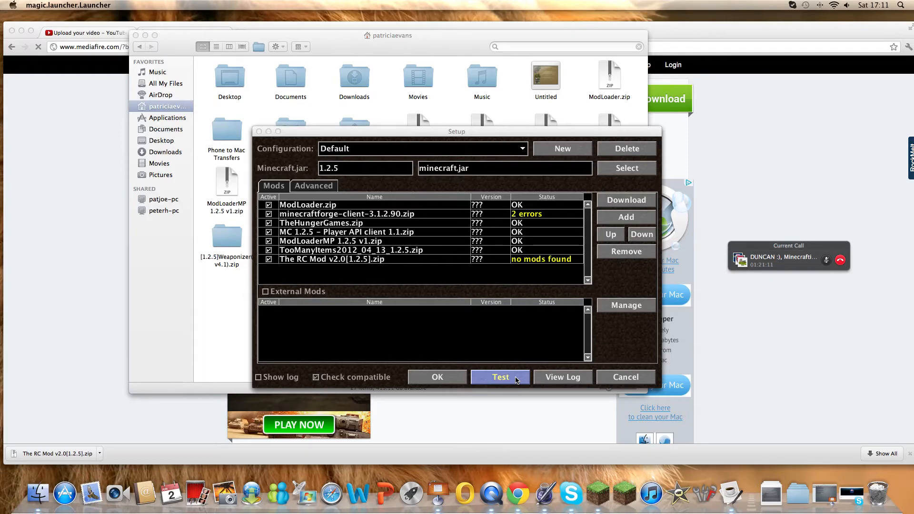
Test-launch Minecraft, then inspect The RC Mod and Player API mod entries.
left_click(501, 378)
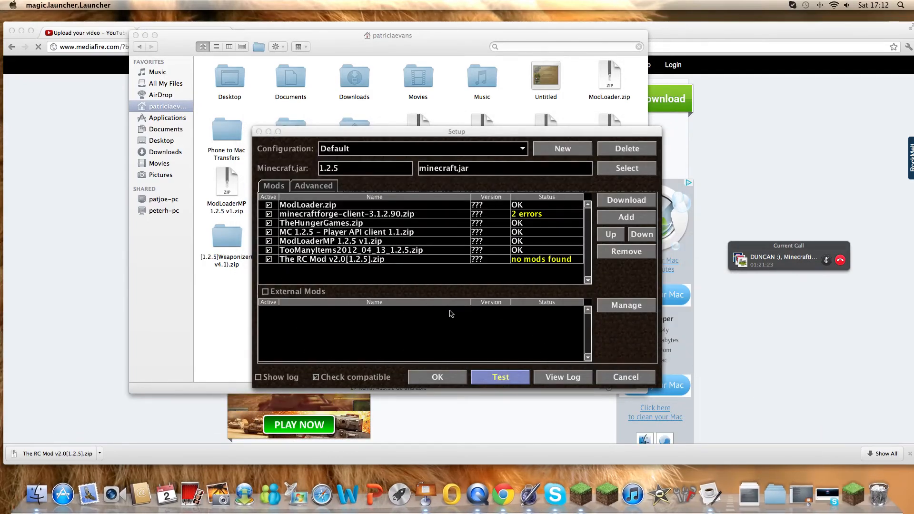
left_click(331, 259)
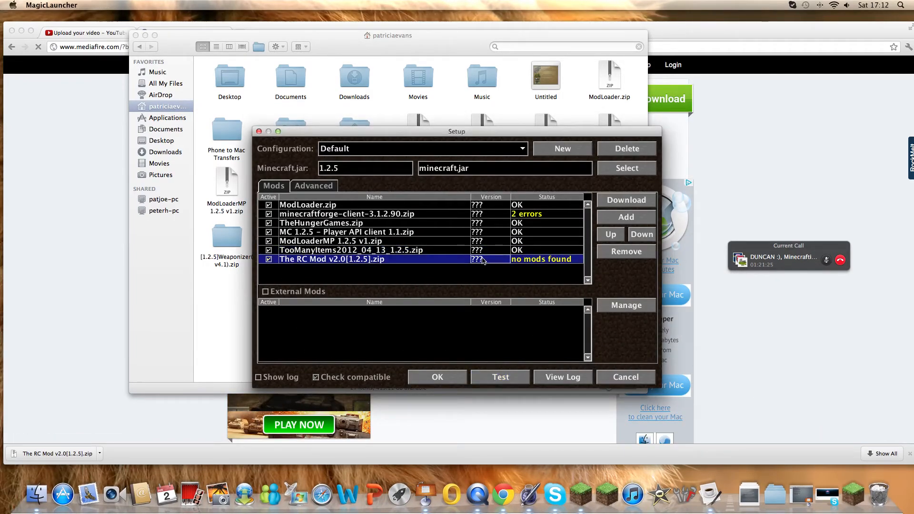
mouse_move(457, 235)
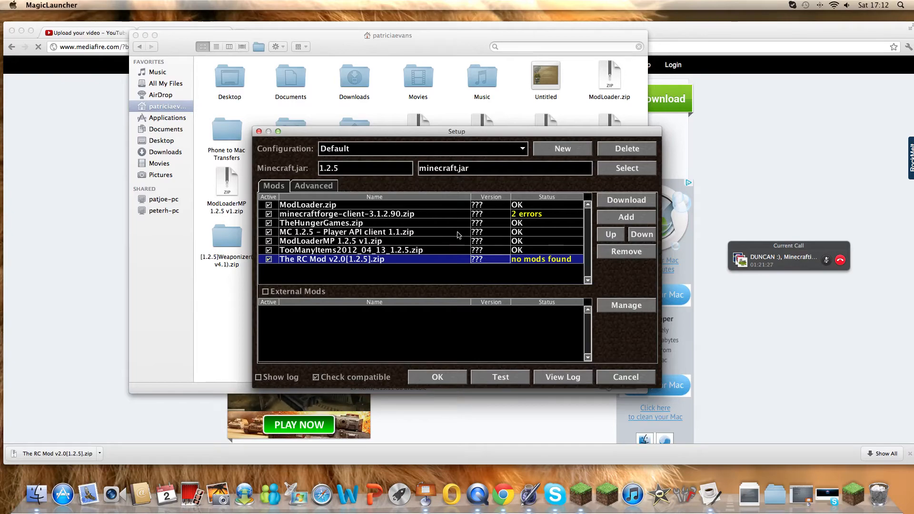
left_click(346, 232)
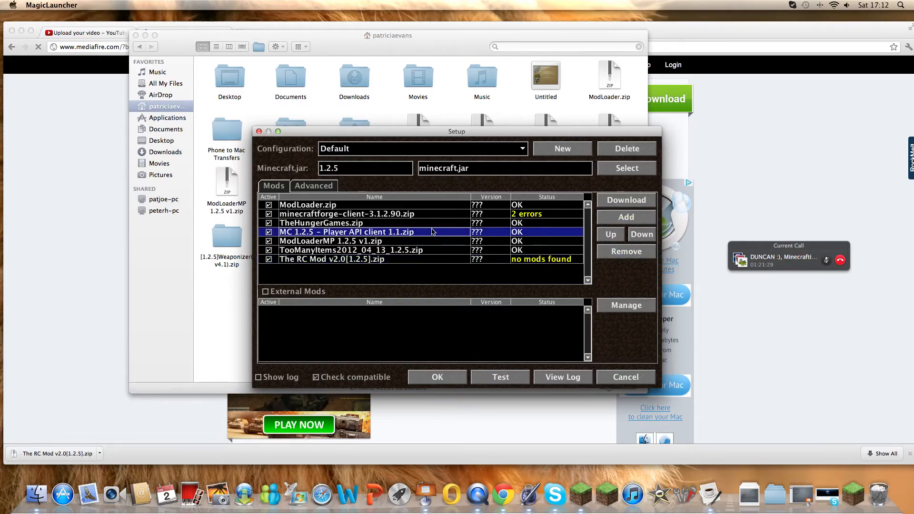
mouse_move(537, 245)
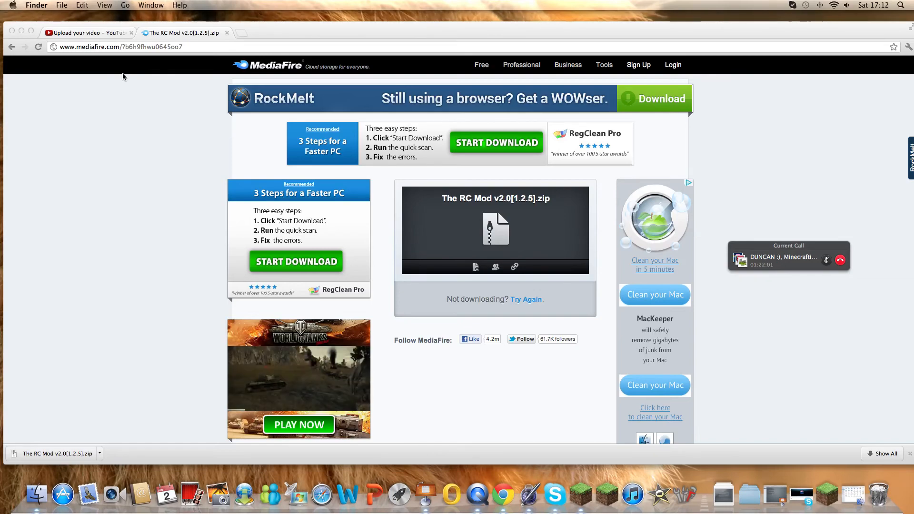
Scroll down the MediaFire download page for The RC Mod v2.0[1.2.5].zip.
scroll("down", 3)
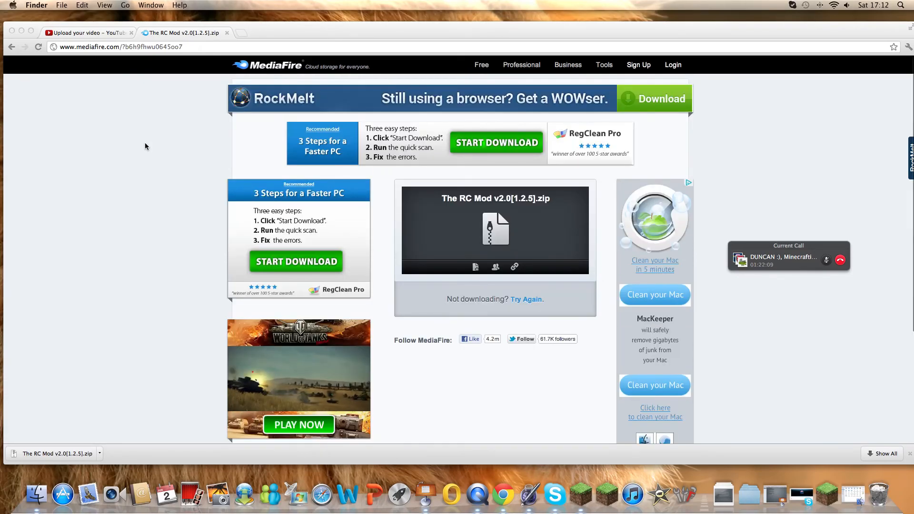
scroll("down", 3)
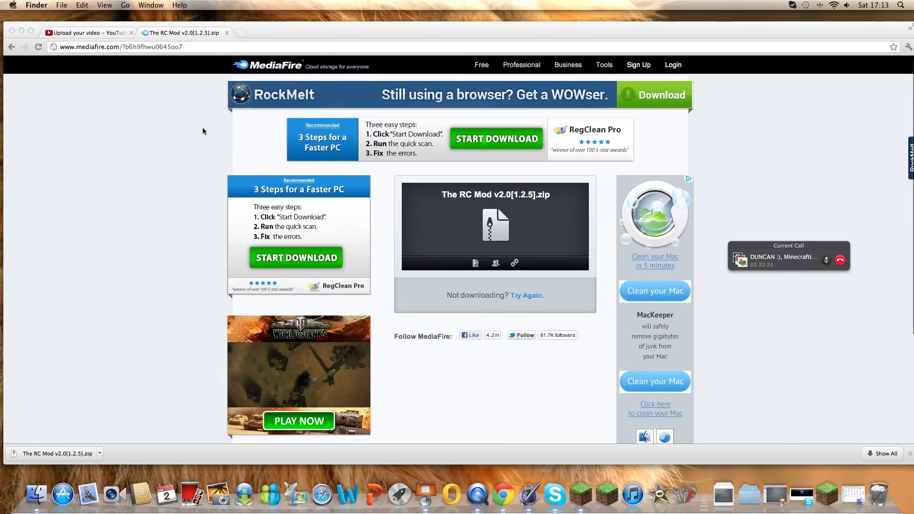
mouse_move(729, 90)
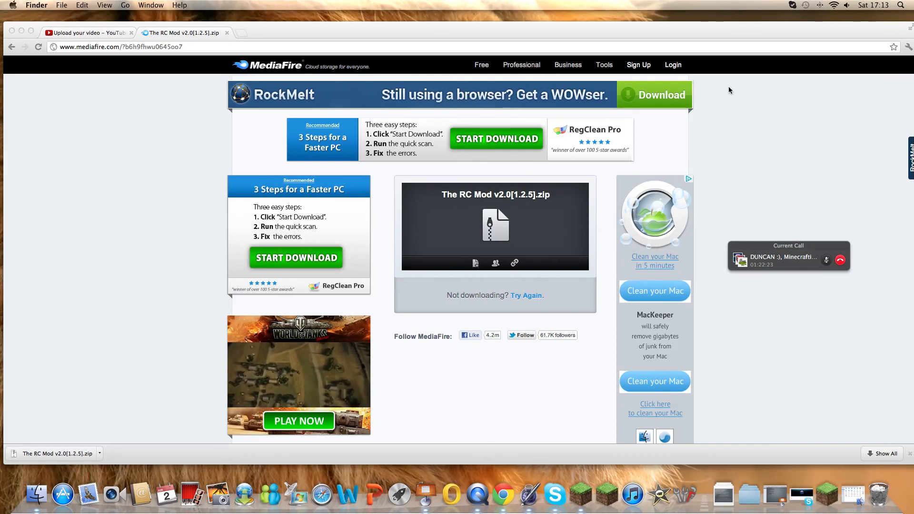